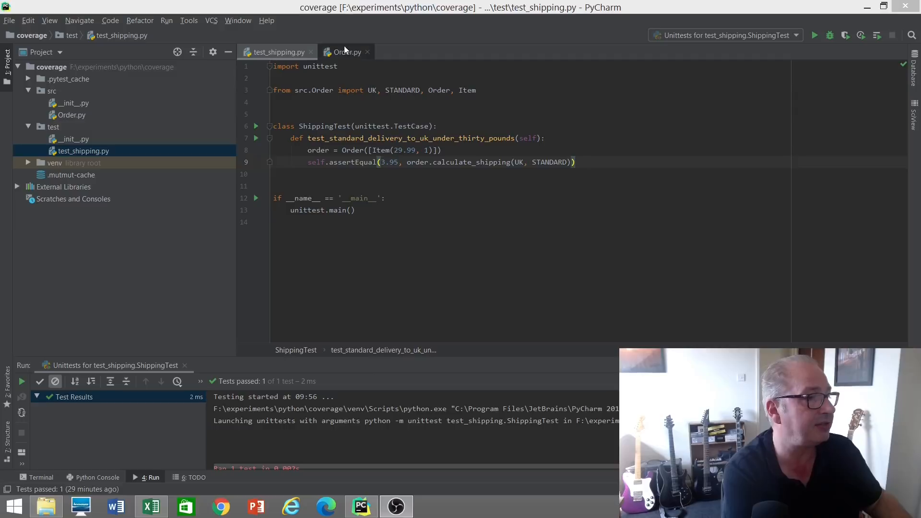
# Show Order.py and highlight calculate_shipping's nested conditions and the total method
pyautogui.click(346, 52)
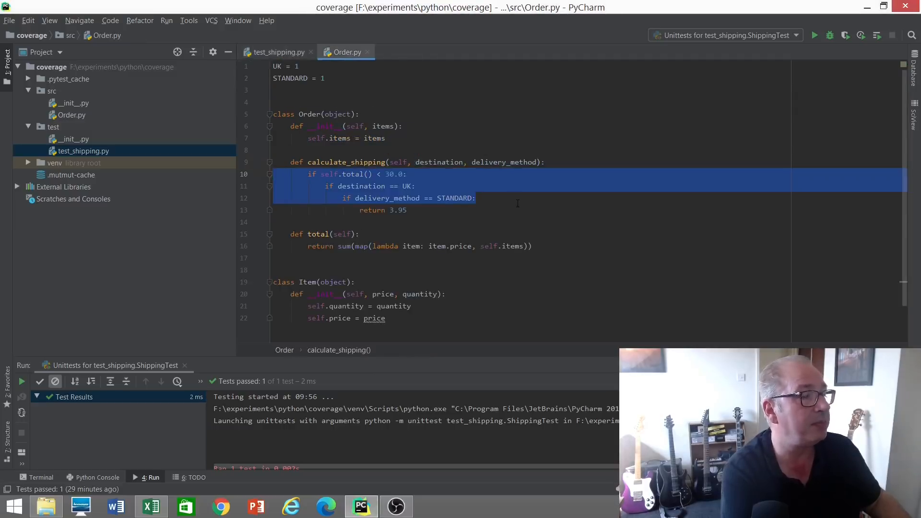
pyautogui.click(476, 198)
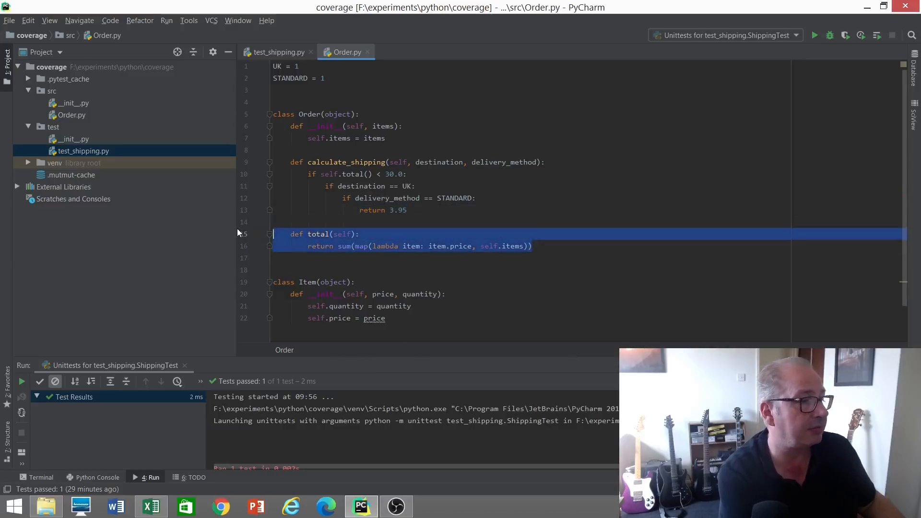
pyautogui.moveTo(257, 272)
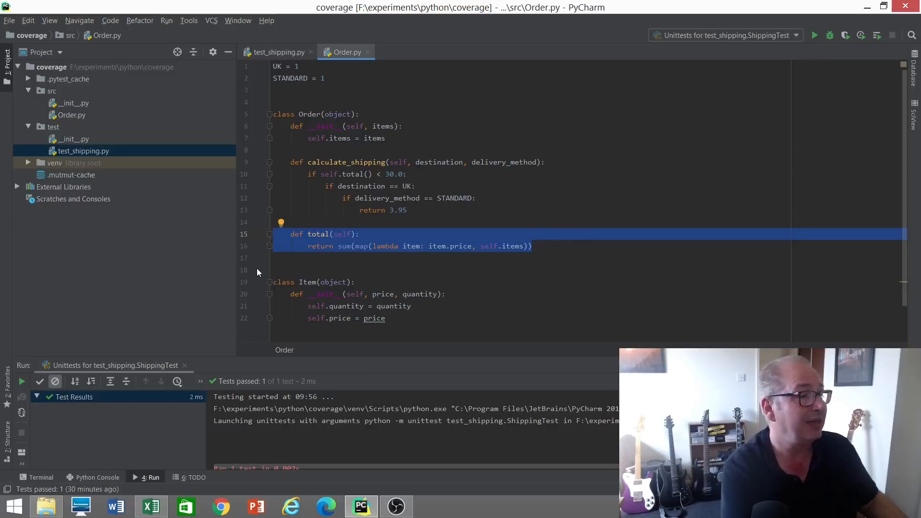
pyautogui.click(465, 222)
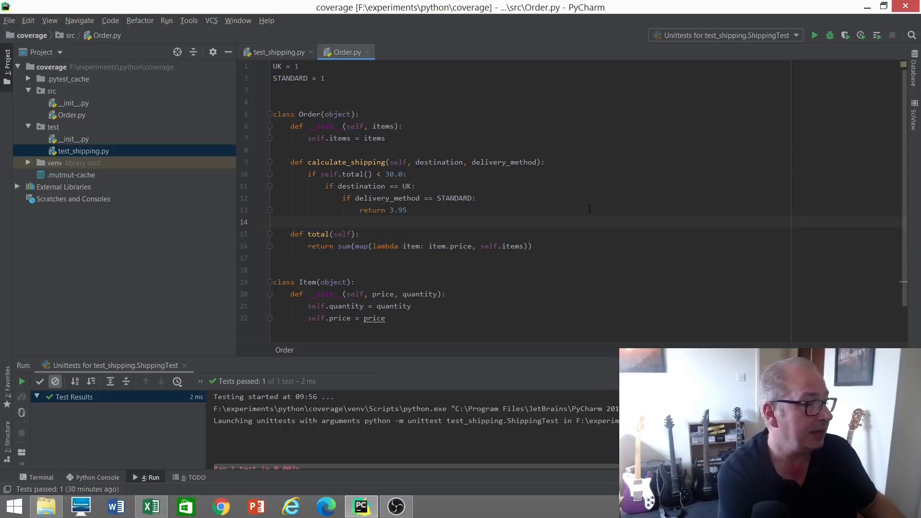
pyautogui.moveTo(842, 49)
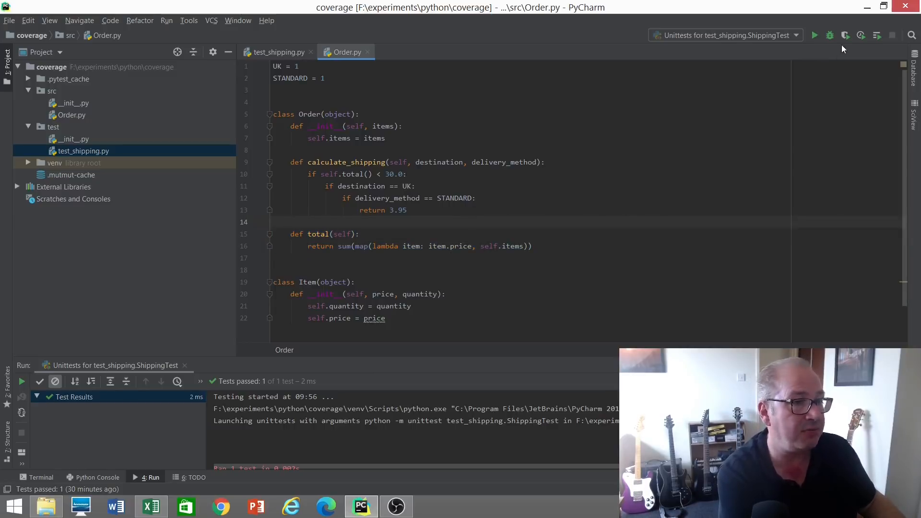
# Run the ShippingTest configuration with coverage, reaching 100% line coverage for src
pyautogui.click(814, 35)
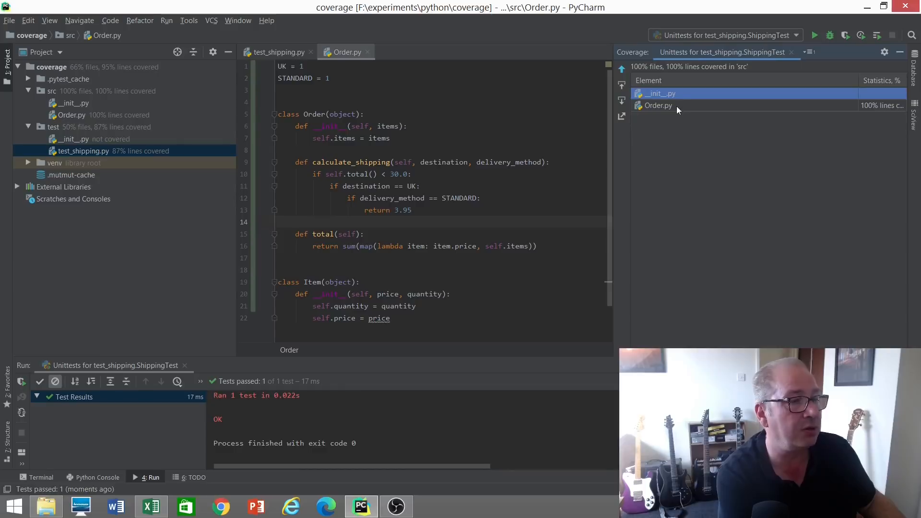
pyautogui.moveTo(696, 165)
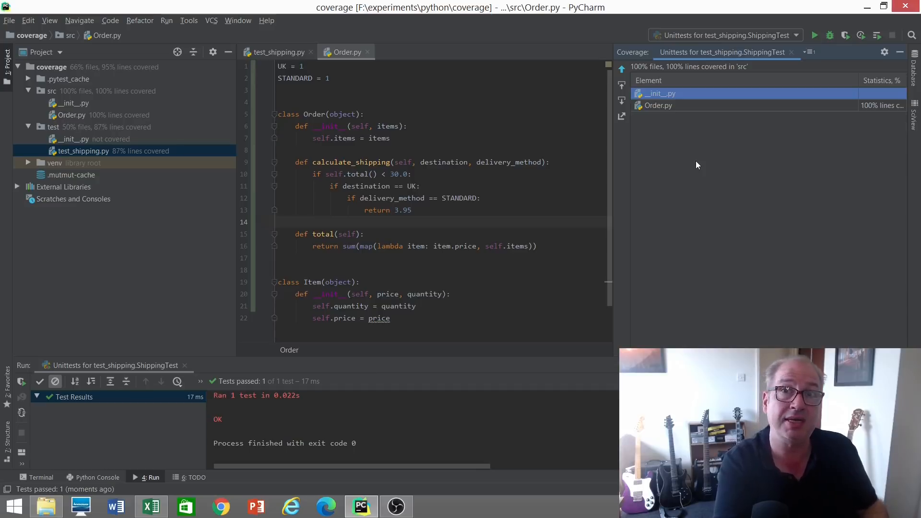
pyautogui.moveTo(194, 432)
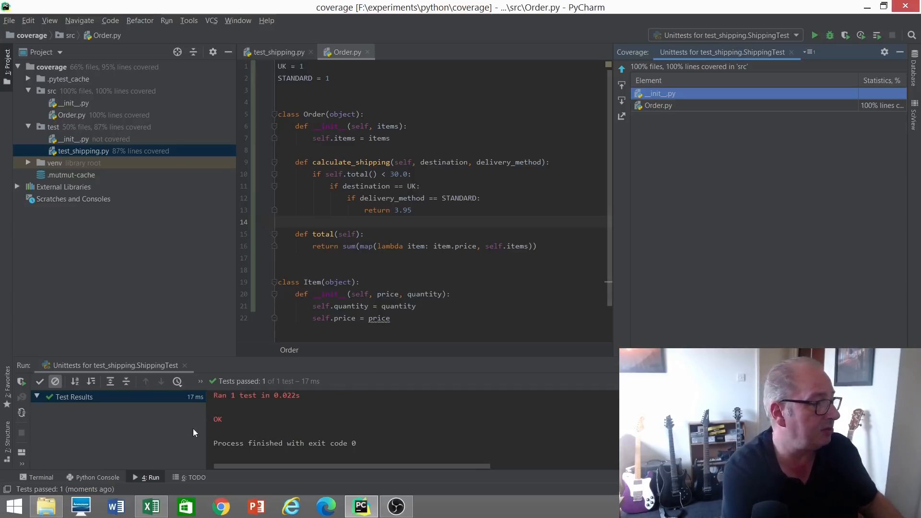
# Run 'mut.py --target src --unit-test test -m' in the terminal
pyautogui.click(36, 476)
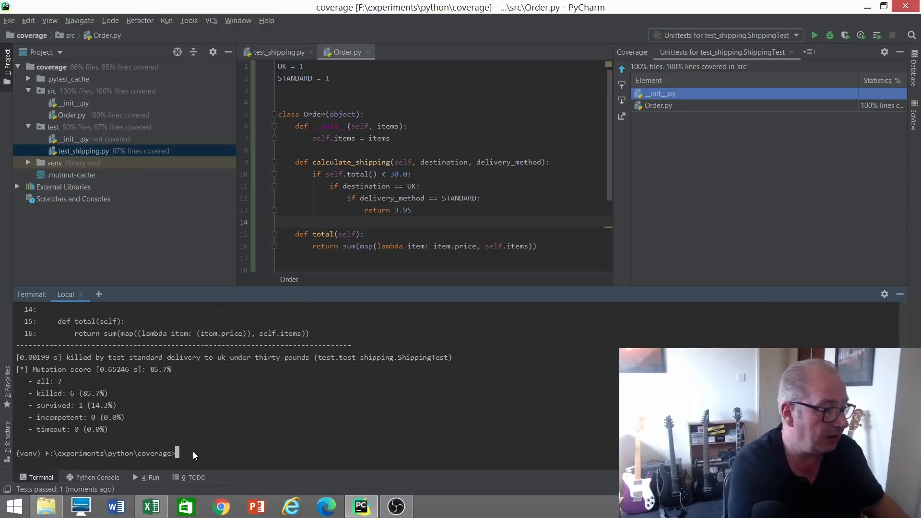
pyautogui.write('mut.')
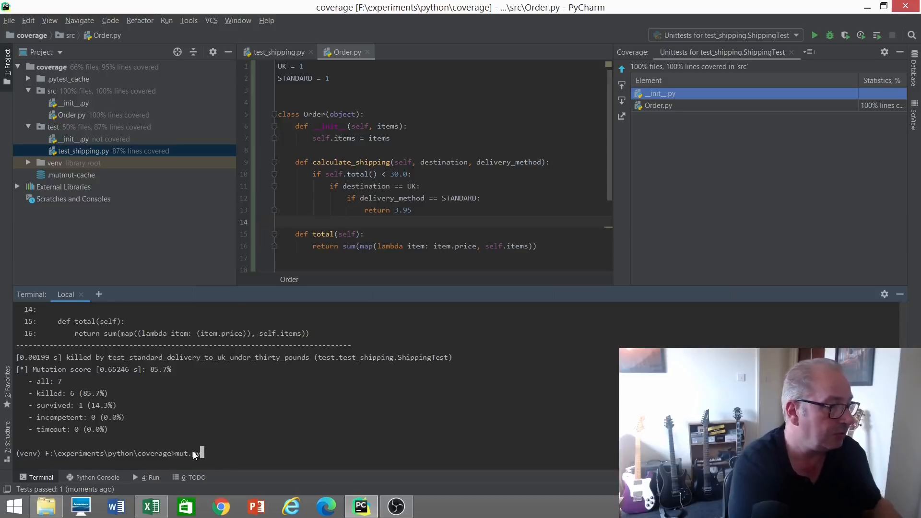
pyautogui.write('py --')
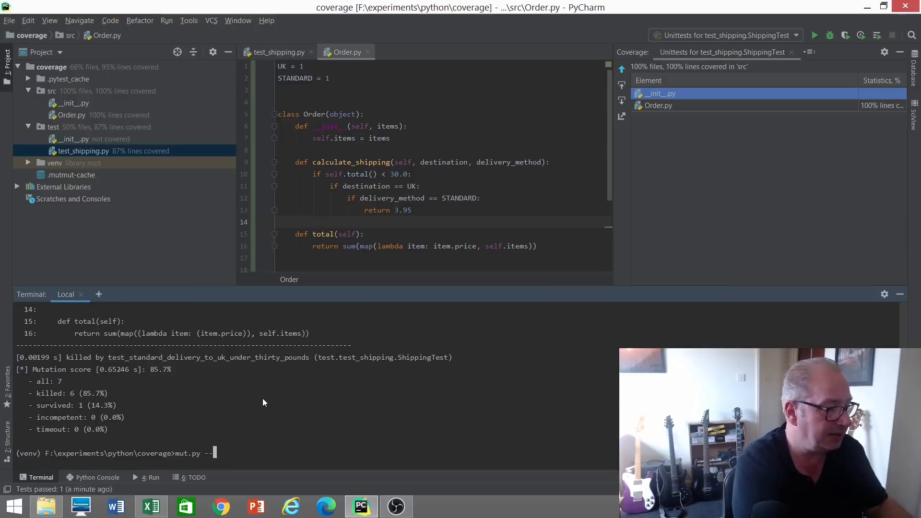
pyautogui.write('--target s')
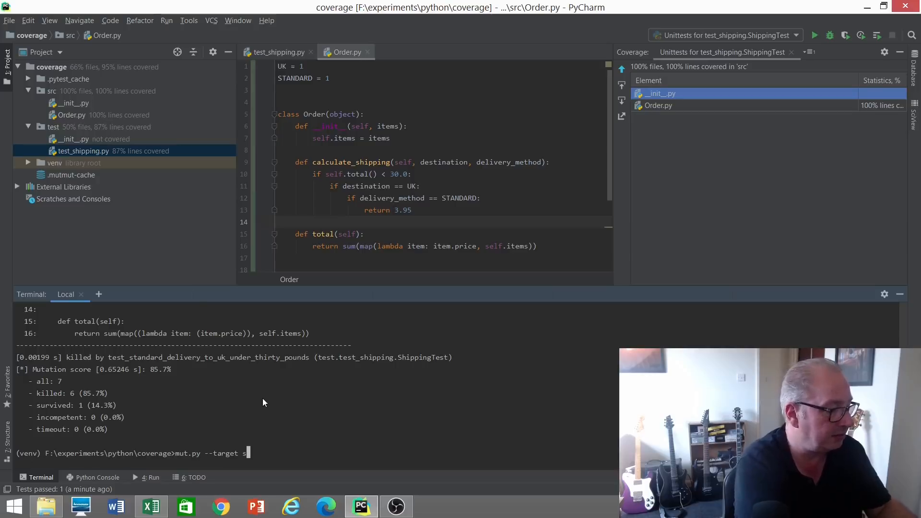
pyautogui.write('rc')
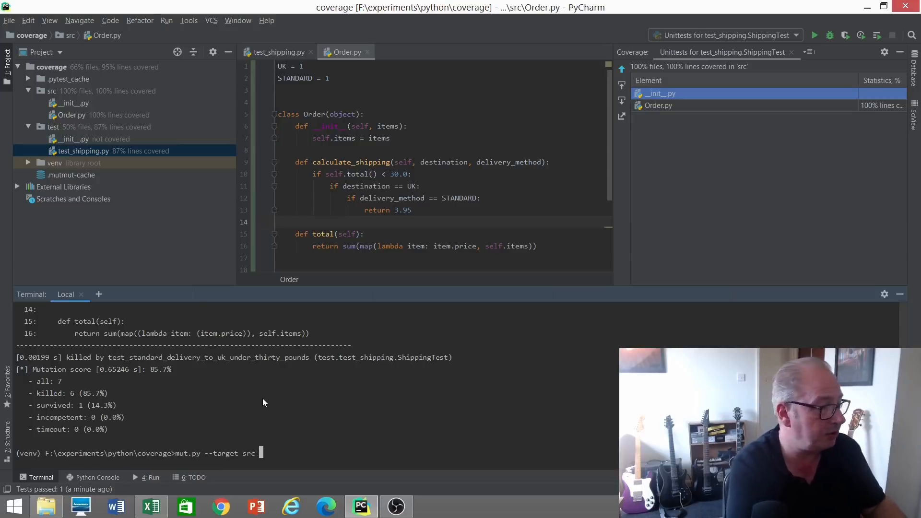
pyautogui.write('--unit-')
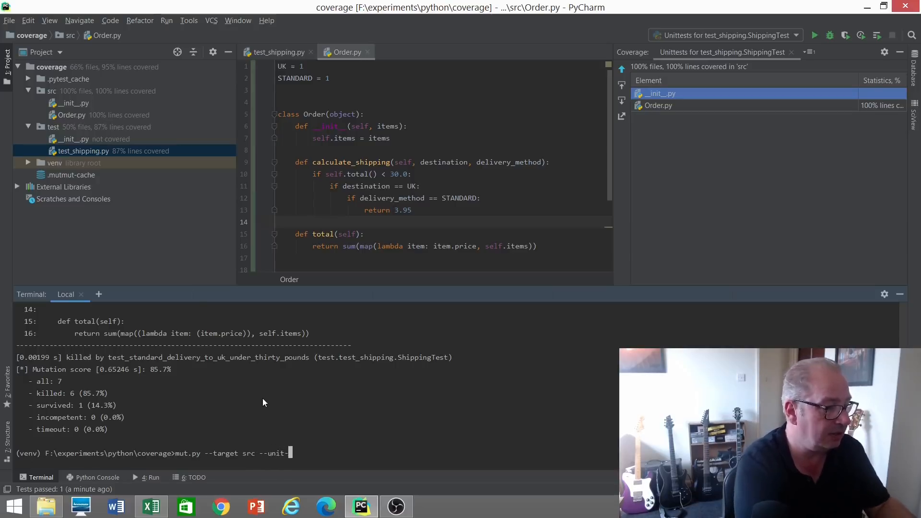
pyautogui.write('test t')
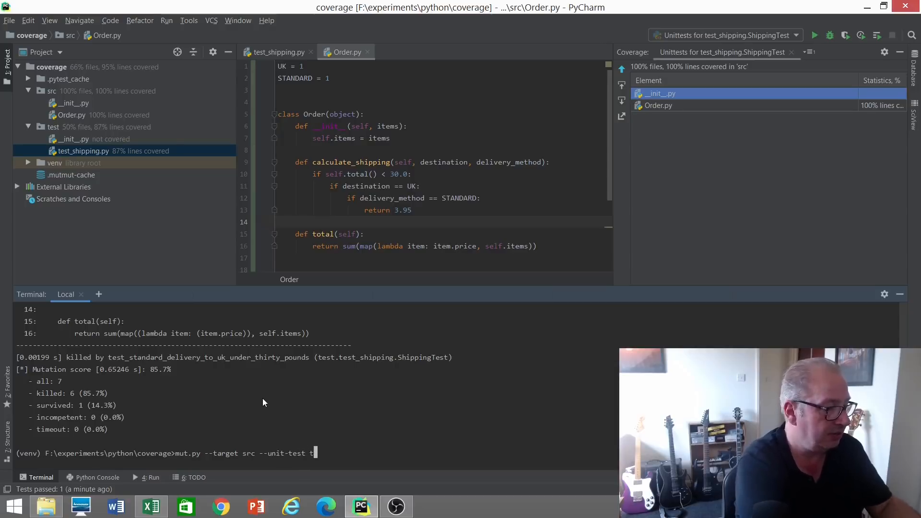
pyautogui.write('est -m')
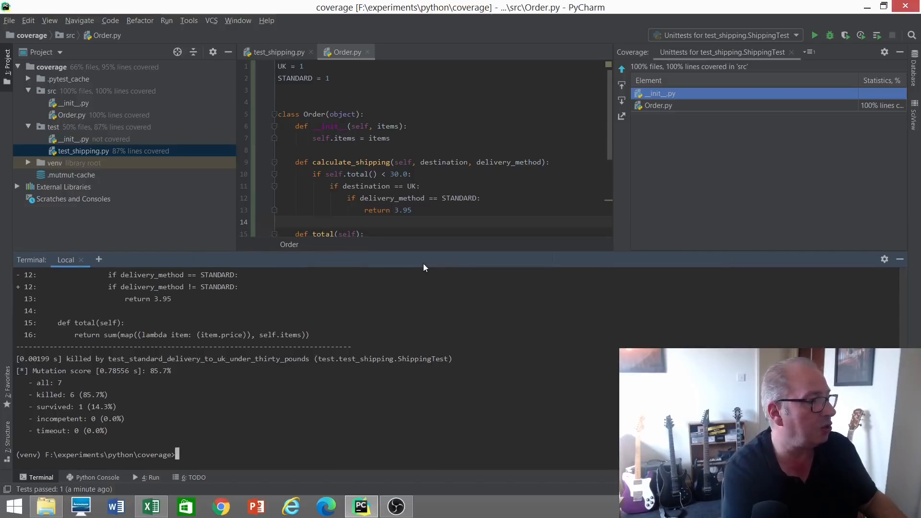
pyautogui.moveTo(155, 377)
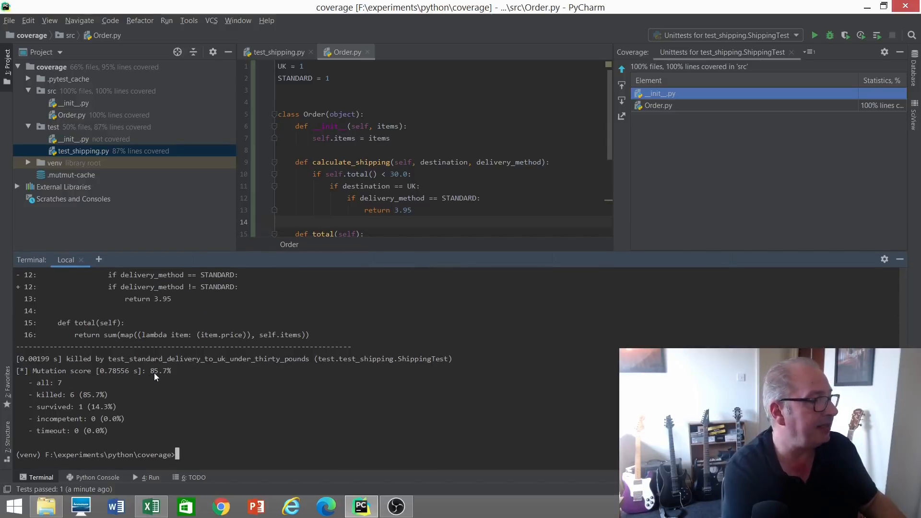
pyautogui.moveTo(590, 422)
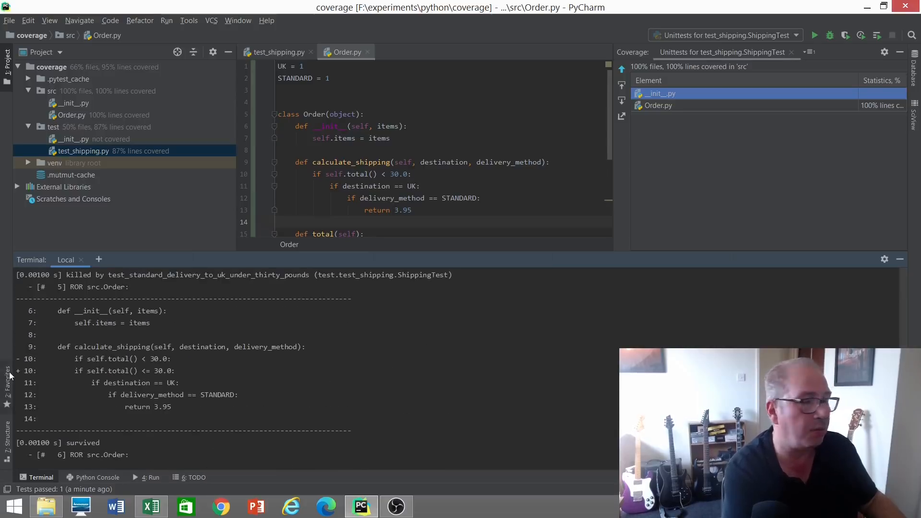
pyautogui.moveTo(43, 374)
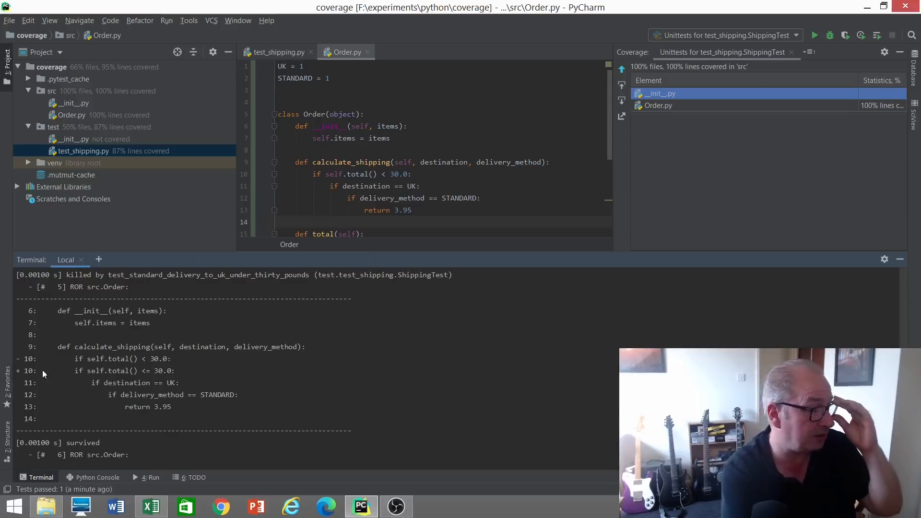
pyautogui.moveTo(155, 376)
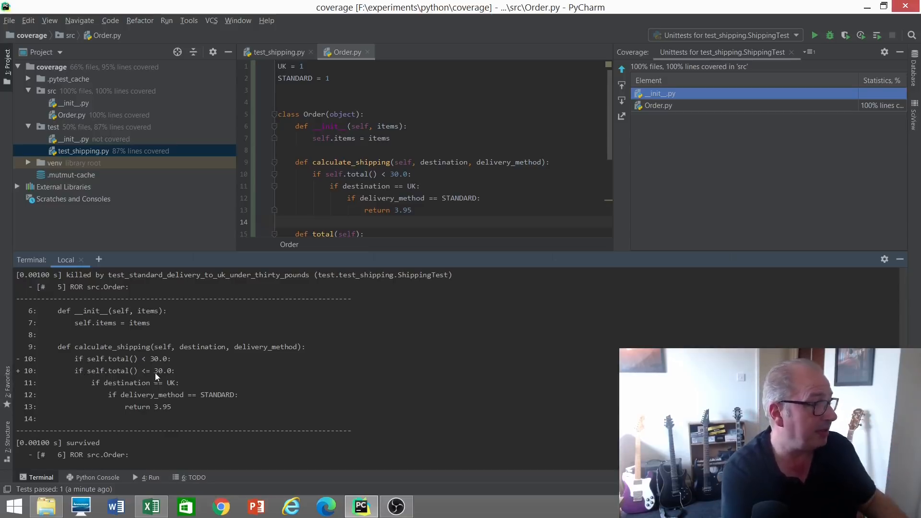
pyautogui.moveTo(173, 353)
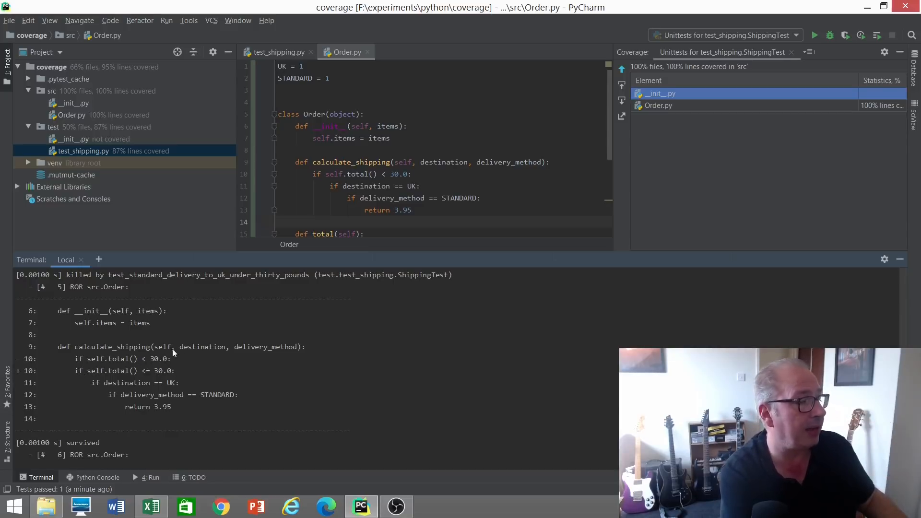
pyautogui.moveTo(294, 364)
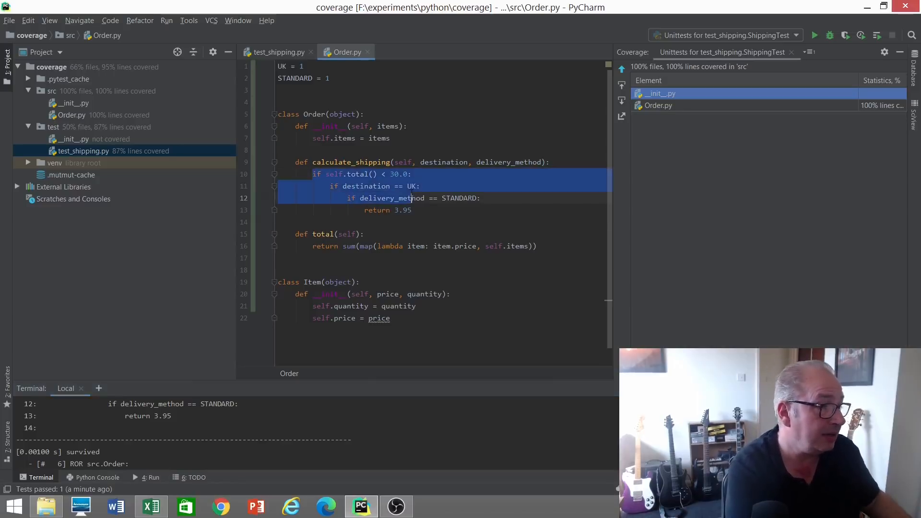
# Replace calculate_shipping's nested conditions with a plain return 3.95 and reformat the code
pyautogui.click(411, 210)
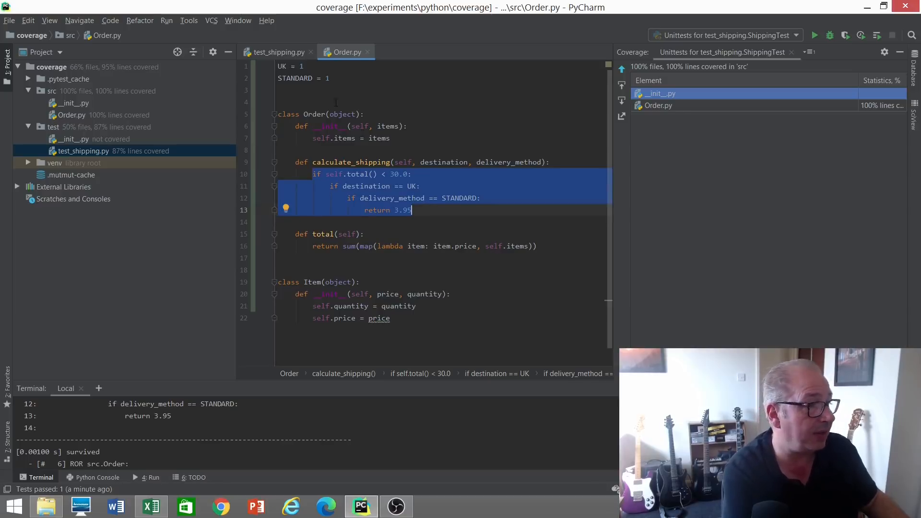
pyautogui.click(278, 52)
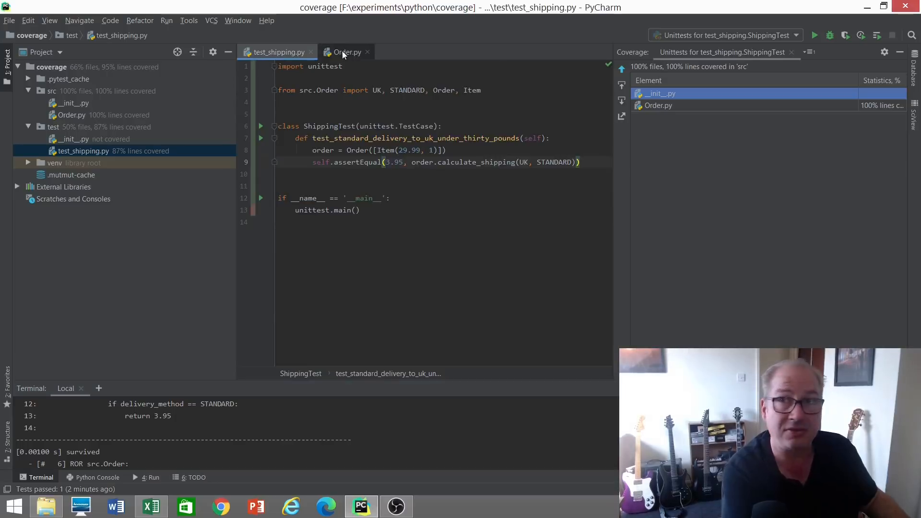
pyautogui.click(345, 52)
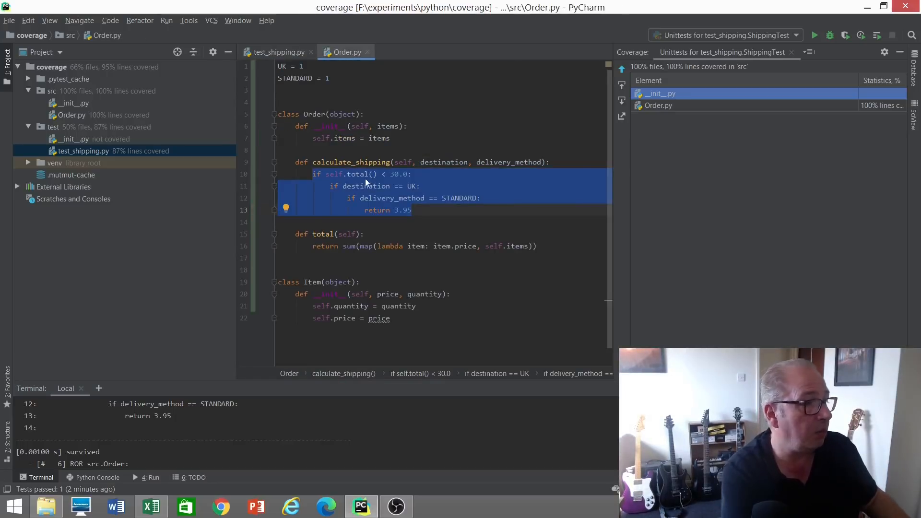
pyautogui.click(395, 174)
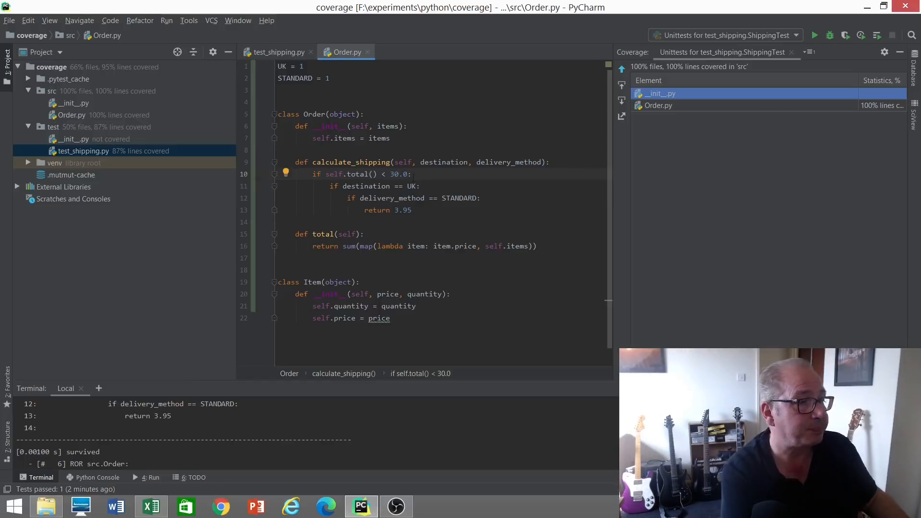
pyautogui.click(480, 198)
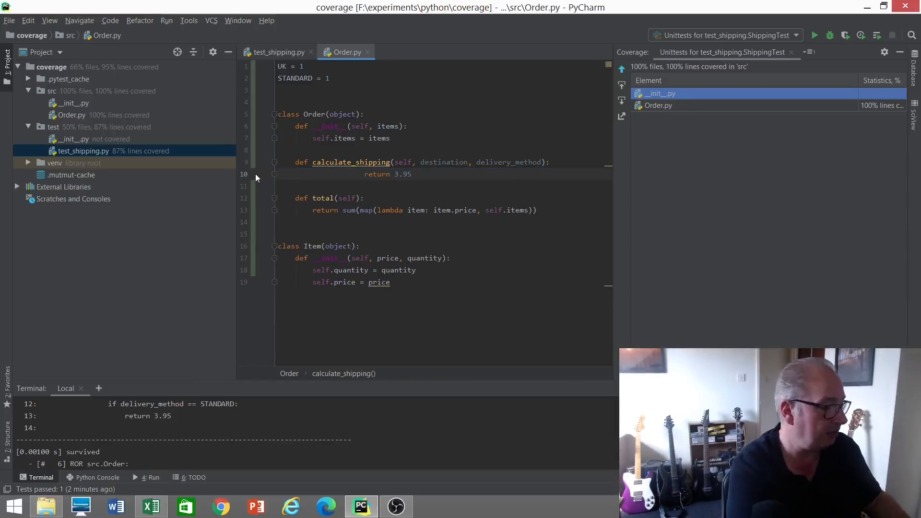
pyautogui.press('ctrl+alt+l')
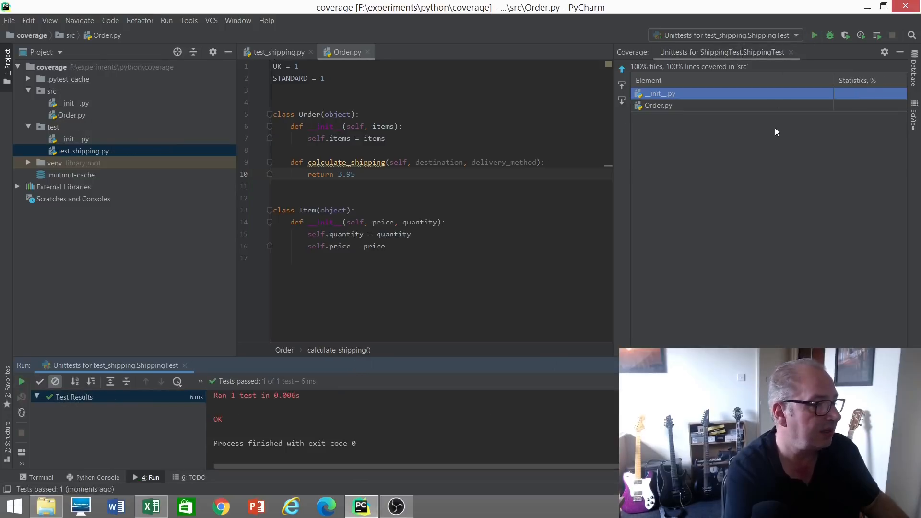
pyautogui.moveTo(605, 309)
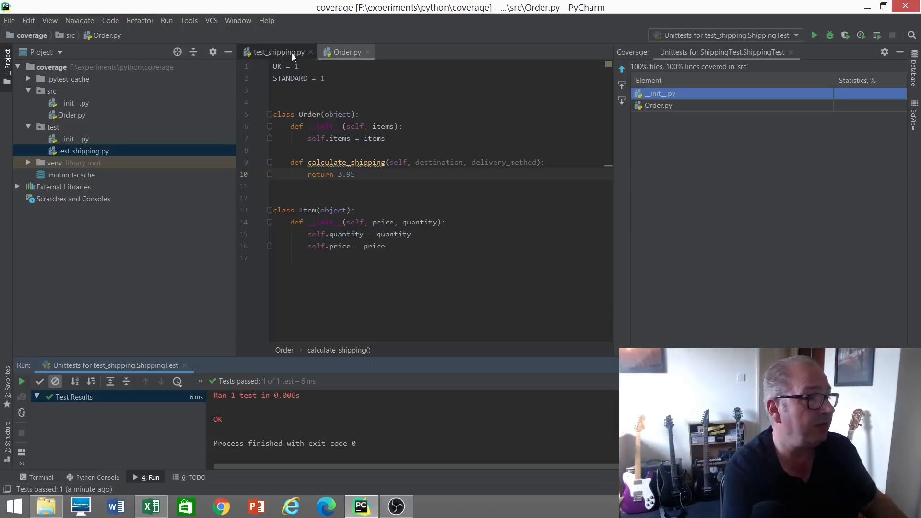
# Define test_standard_delivery_to_uk_thirty_pounds_or_more in test_shipping.py
pyautogui.click(278, 53)
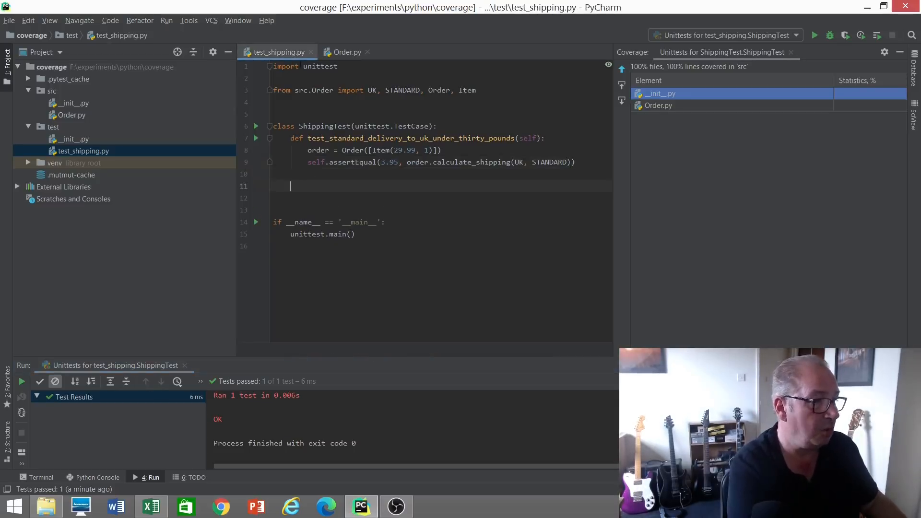
pyautogui.write('def test_standard_delivery_to_uk_')
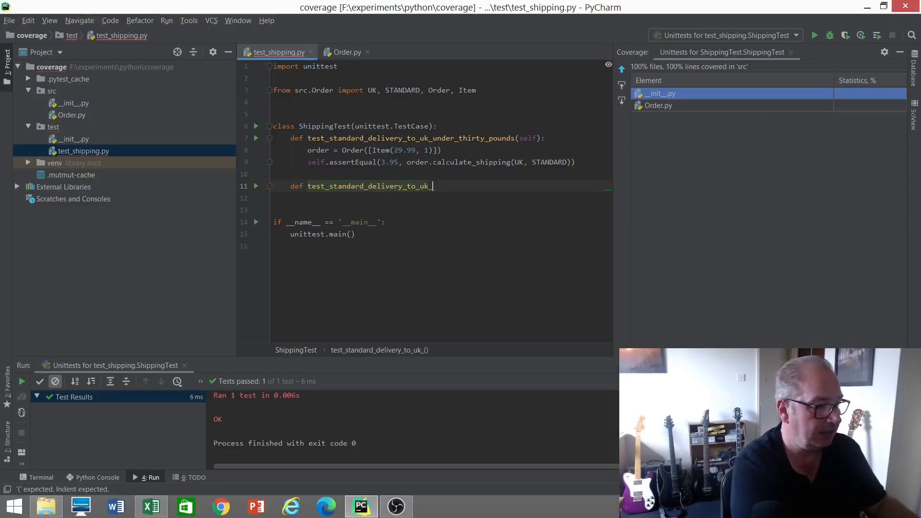
pyautogui.write('thrity')
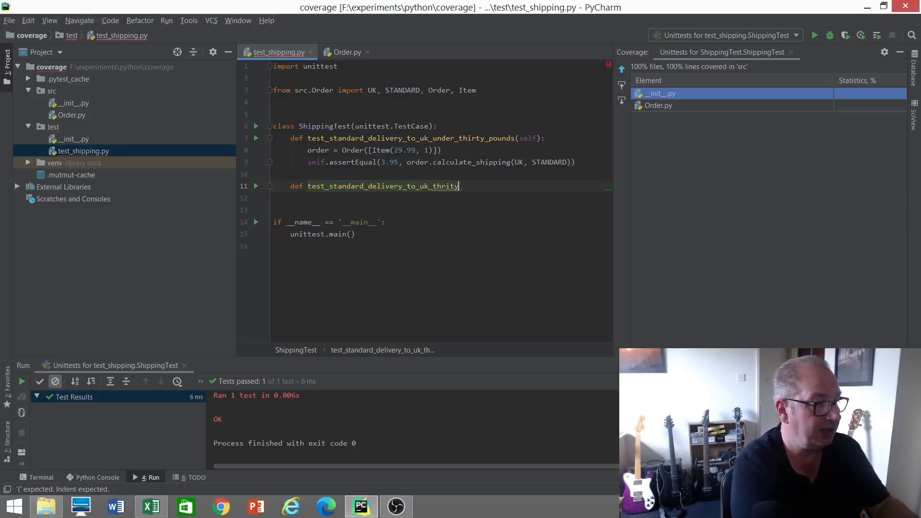
pyautogui.press('Backspace')
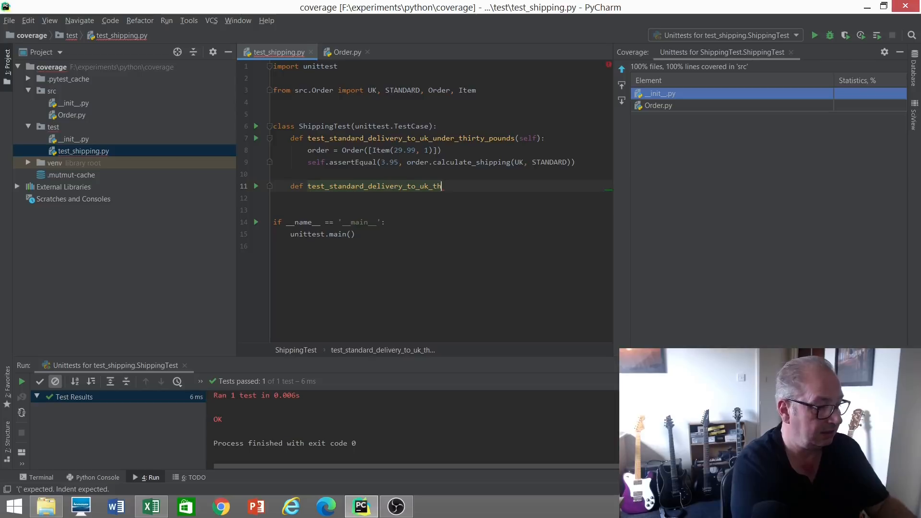
pyautogui.write('irty_pounds')
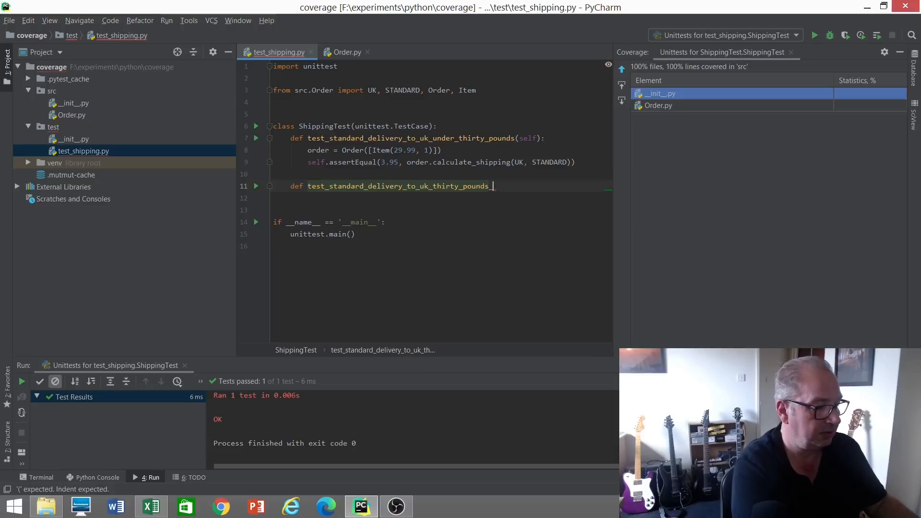
pyautogui.write('_or_mor')
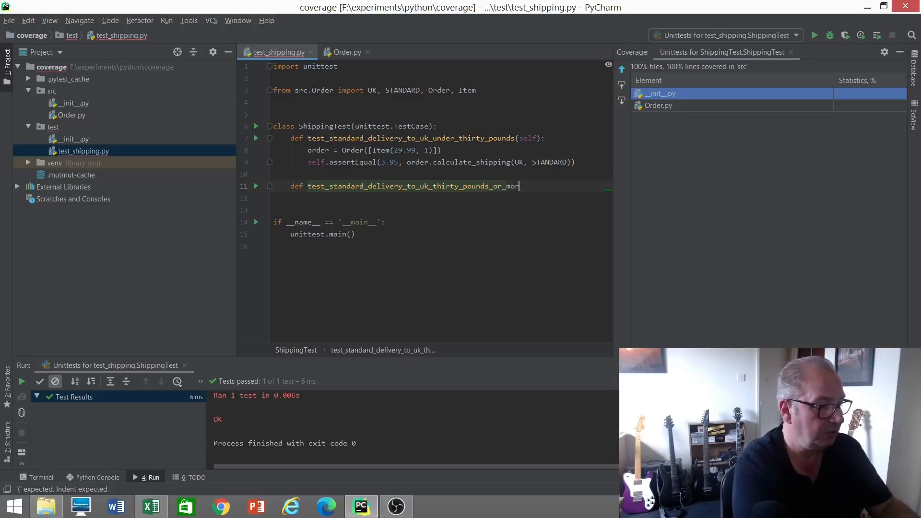
pyautogui.write('e(self):')
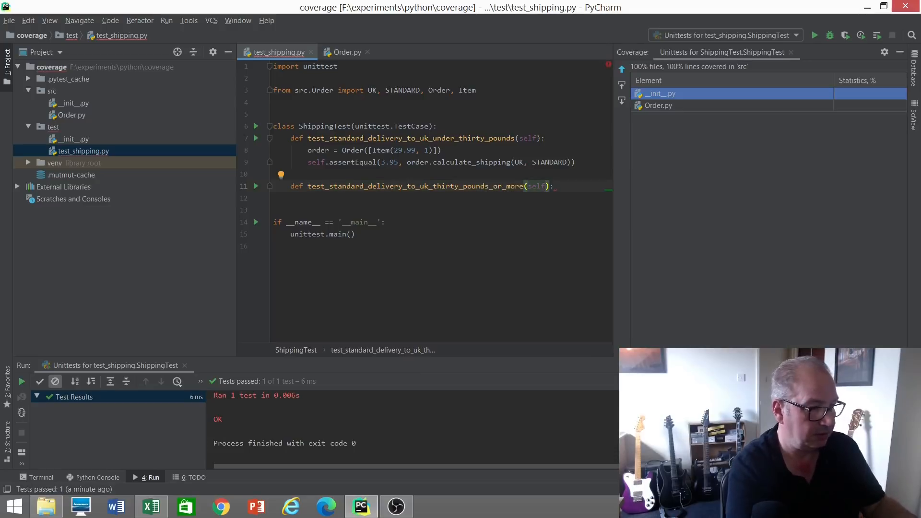
pyautogui.write('self.')
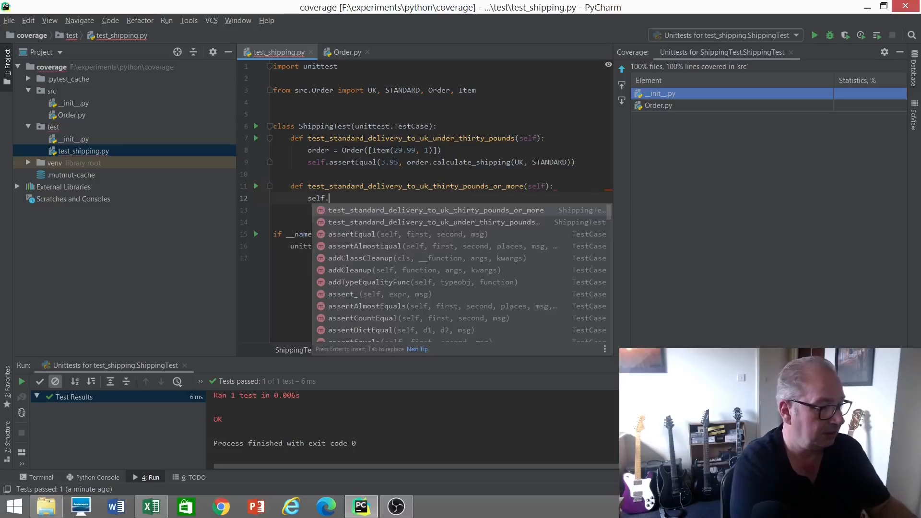
# Assert shipping equals 0.0 for an order built from Order([Item(30.0, 1)])
pyautogui.click(350, 233)
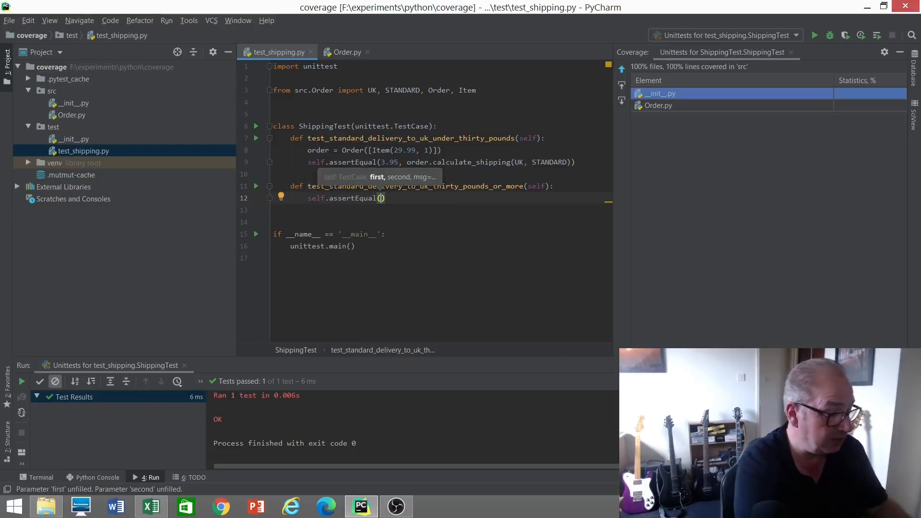
pyautogui.write('0.0')
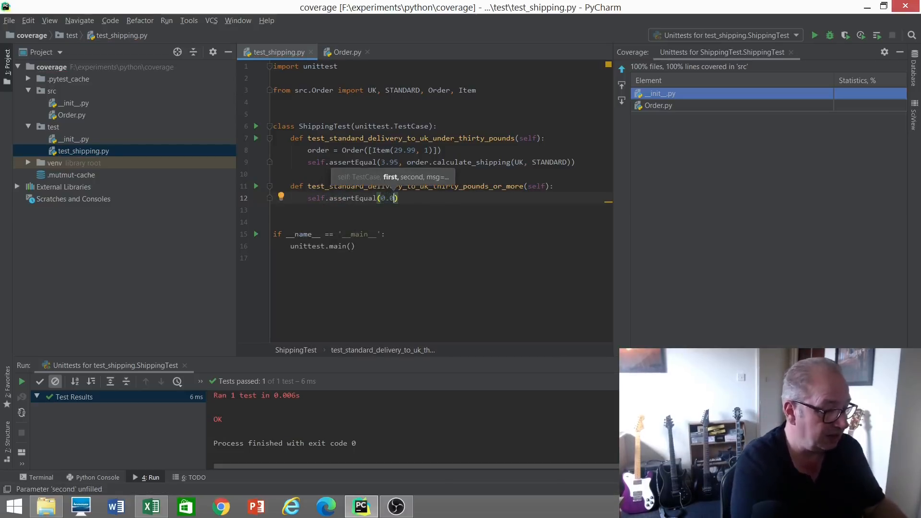
pyautogui.write(',')
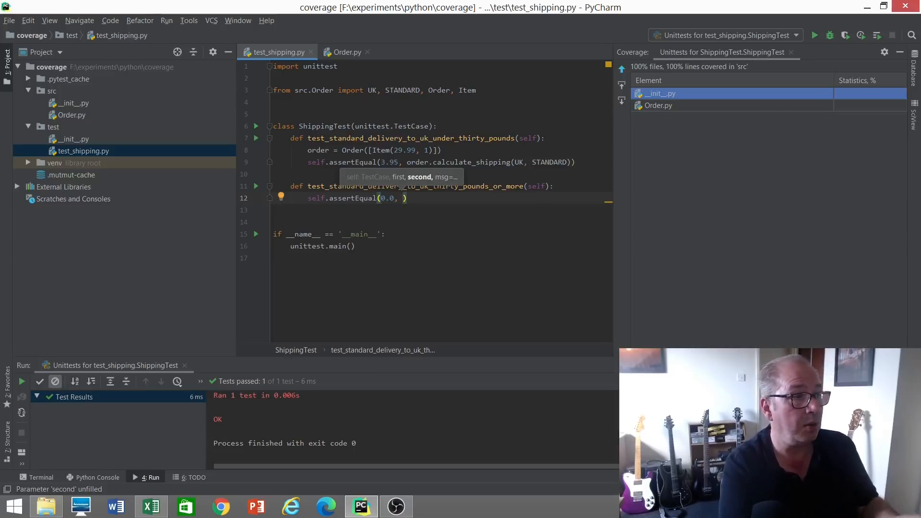
pyautogui.write('order')
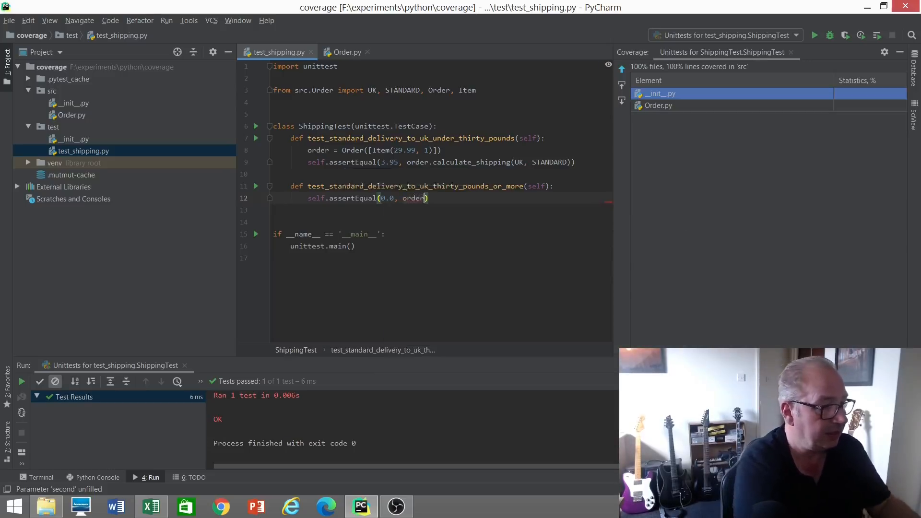
pyautogui.write('.calculate_shipping()')
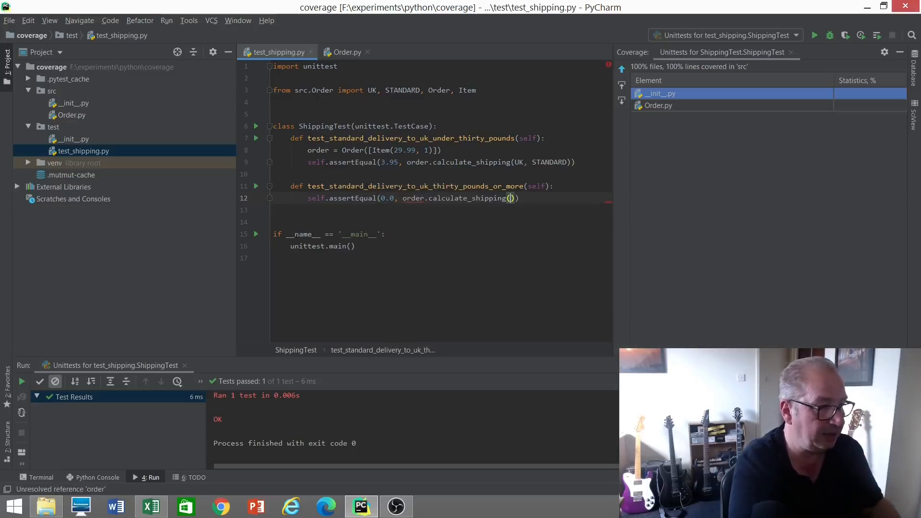
pyautogui.write('UK, STANDARD')
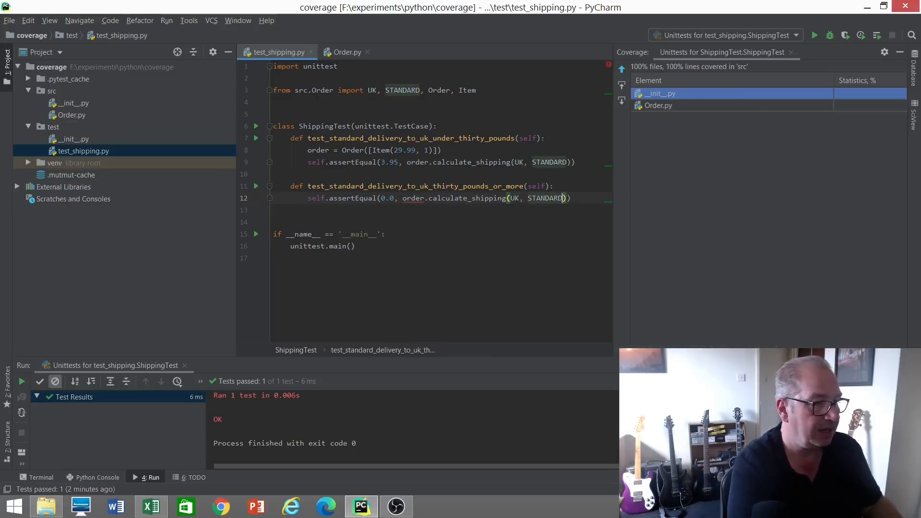
pyautogui.click(551, 186)
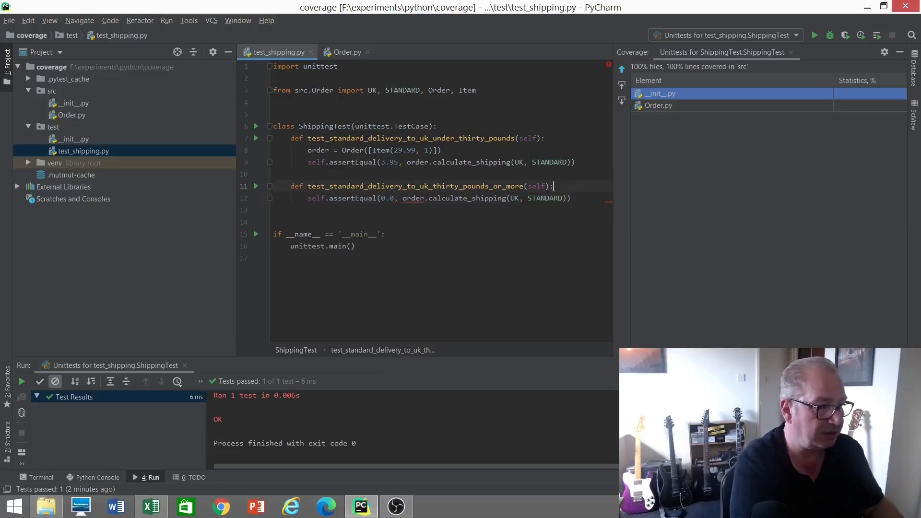
pyautogui.write('order =')
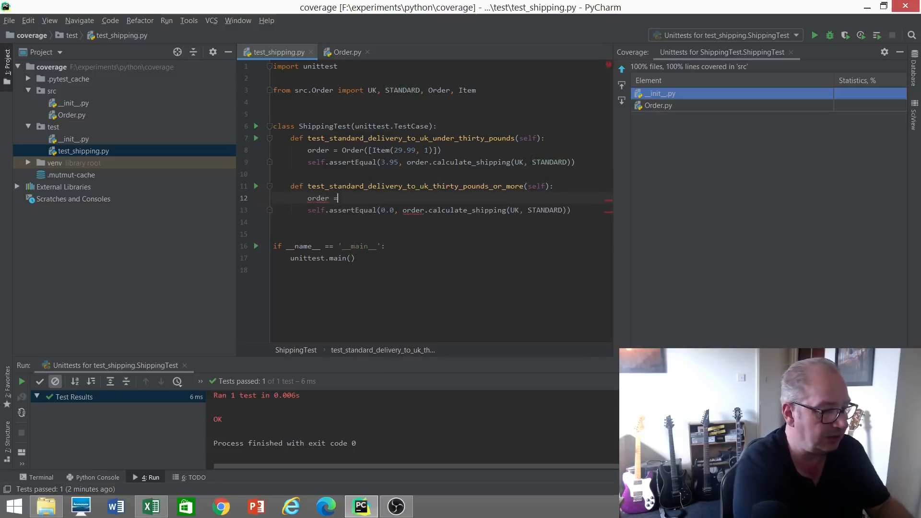
pyautogui.write('Order()')
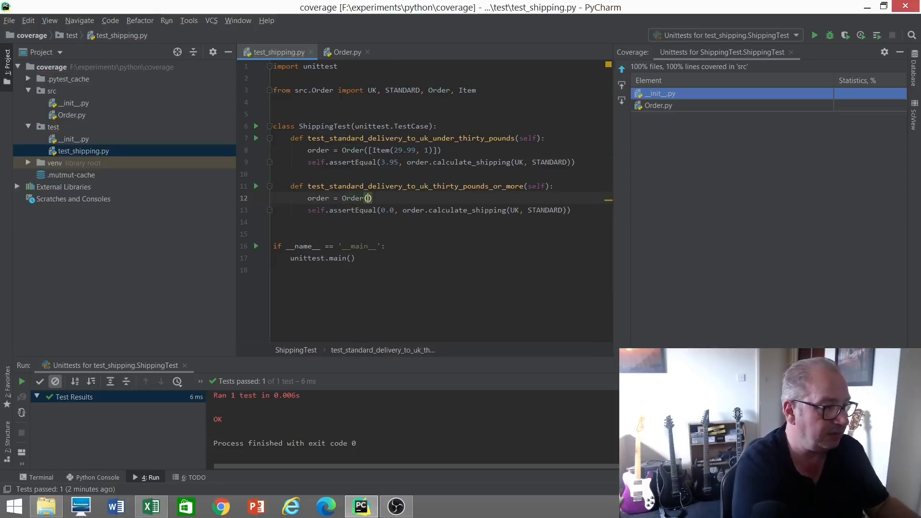
pyautogui.write('[Item')
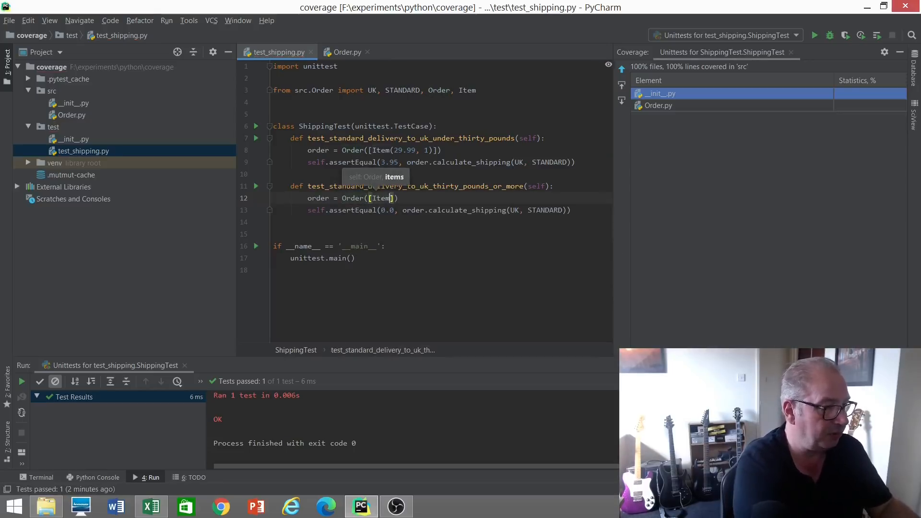
pyautogui.write('30.0, )')
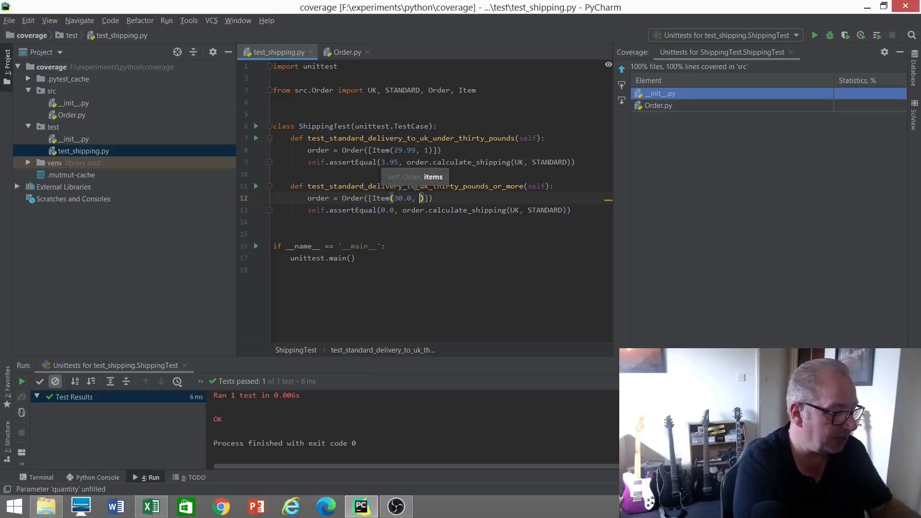
pyautogui.write('1')
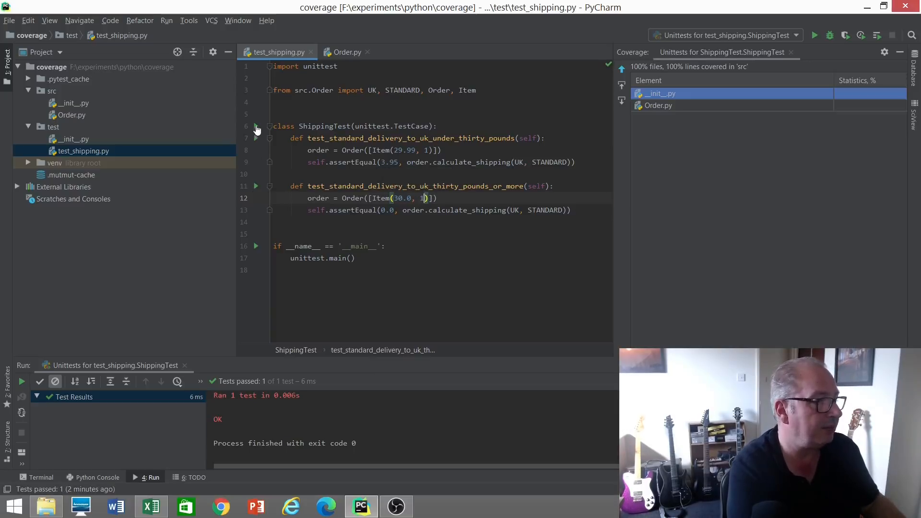
# Run both shipping tests, with the new one failing on 3.95 != 0.0
pyautogui.click(814, 35)
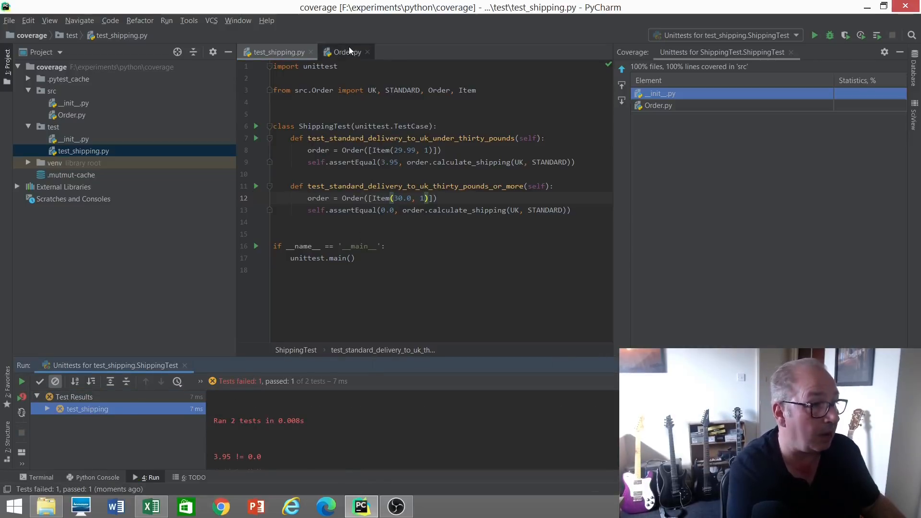
# Guard return 3.95 with 'if self.total() < 30.0:' in calculate_shipping
pyautogui.click(346, 52)
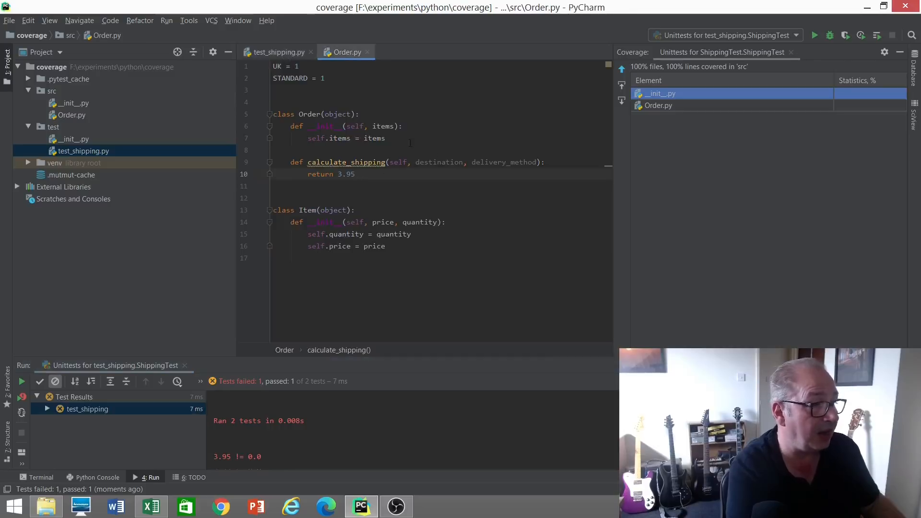
pyautogui.click(545, 162)
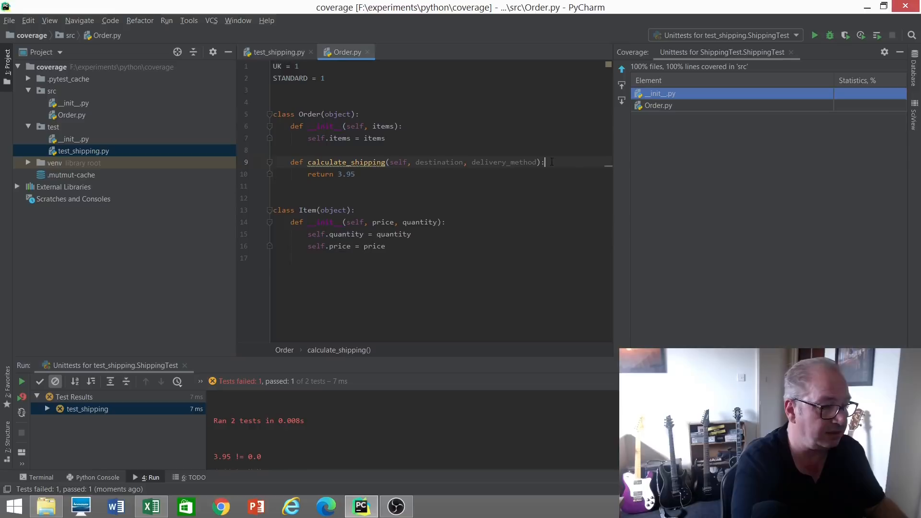
pyautogui.write('if self')
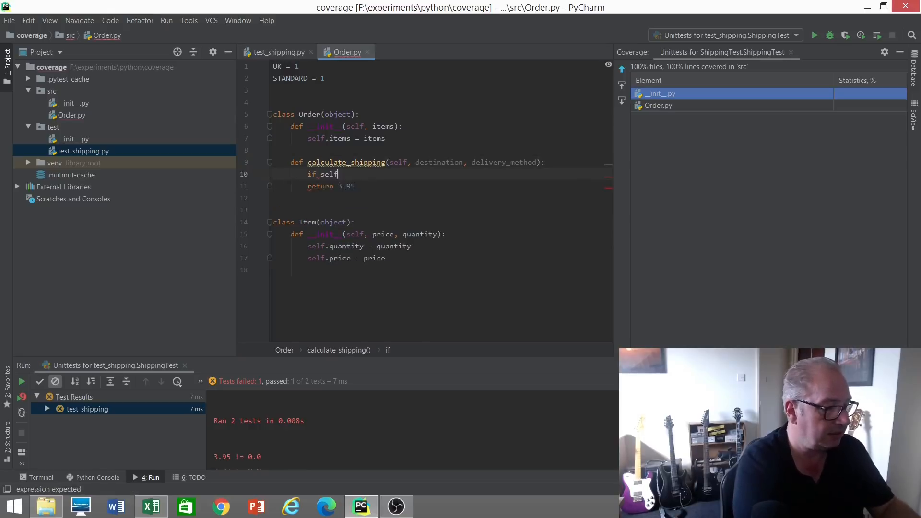
pyautogui.write('.total()')
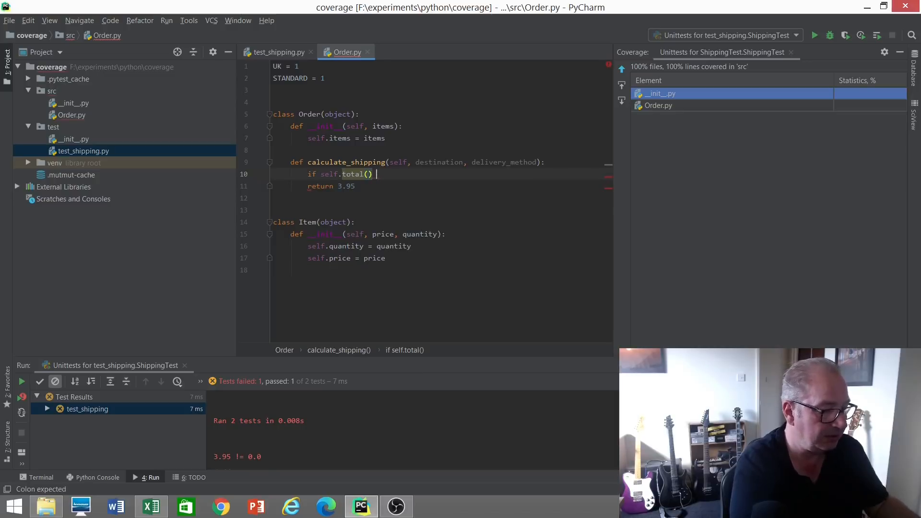
pyautogui.write('< 3')
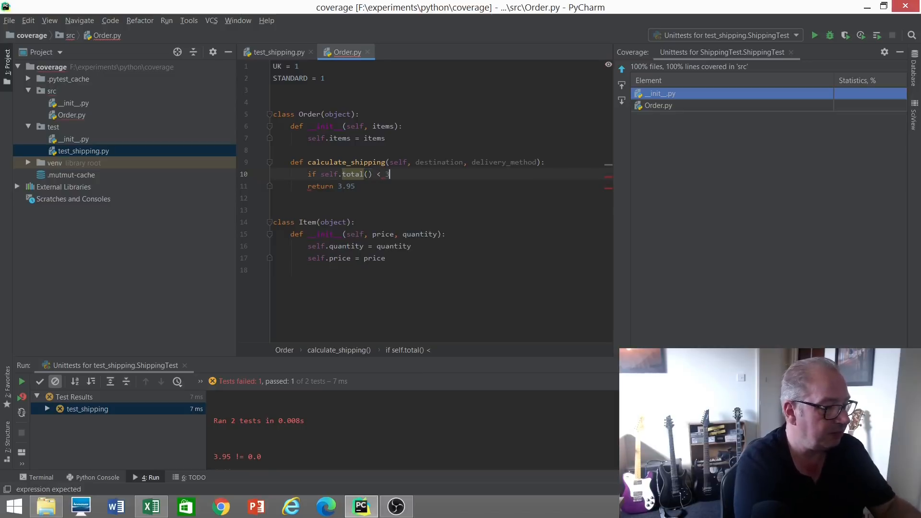
pyautogui.write('0.0:')
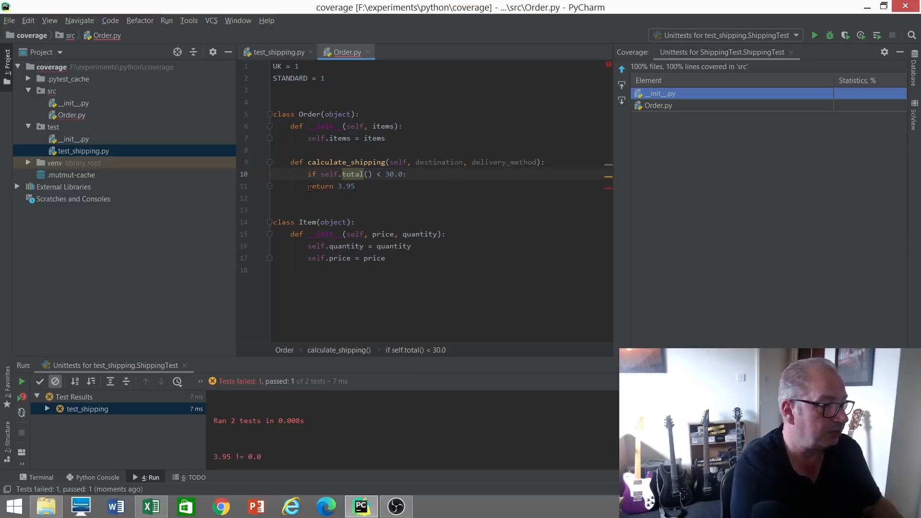
# Add a 'return 0.0' fallback and start a total method definition
pyautogui.click(392, 186)
pyautogui.write('r')
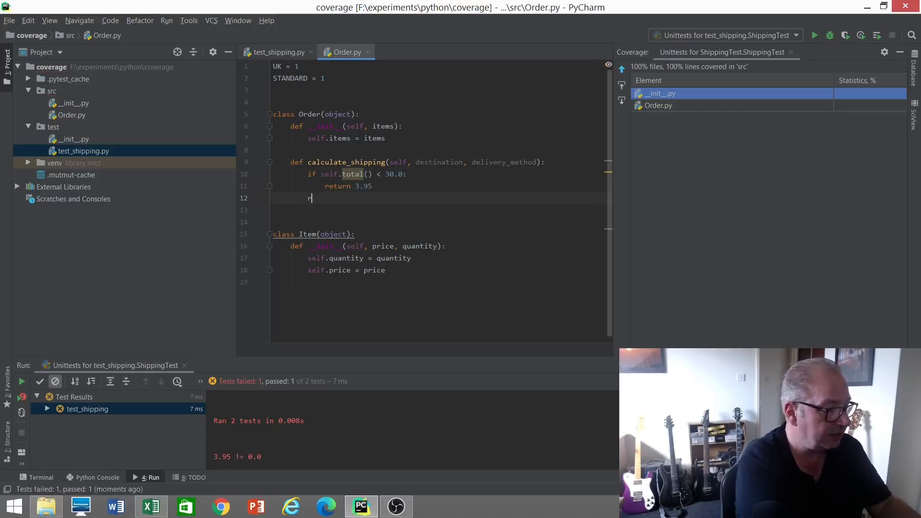
pyautogui.write('eturn 0.0')
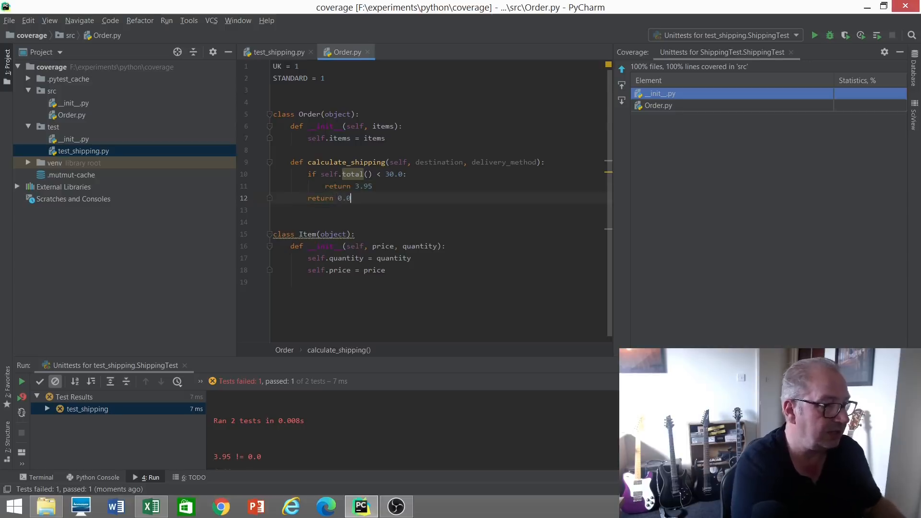
pyautogui.press('enter')
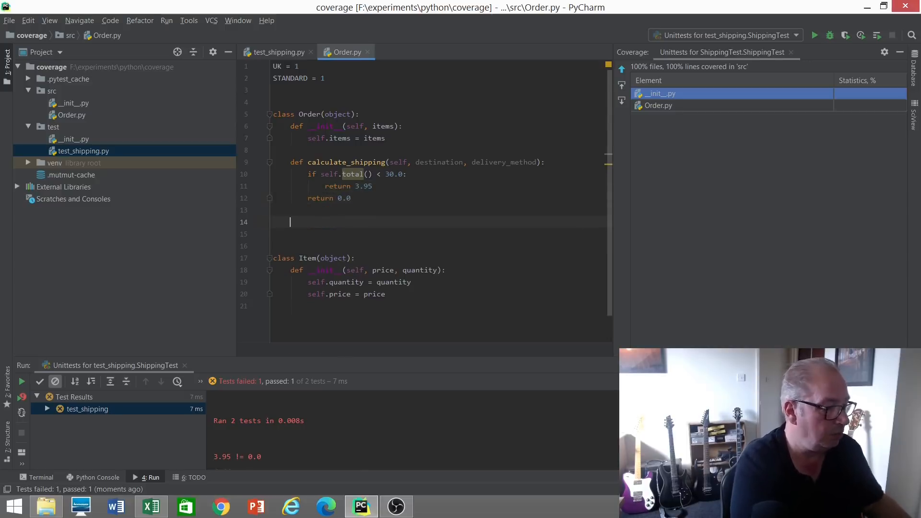
pyautogui.write('def total(self):')
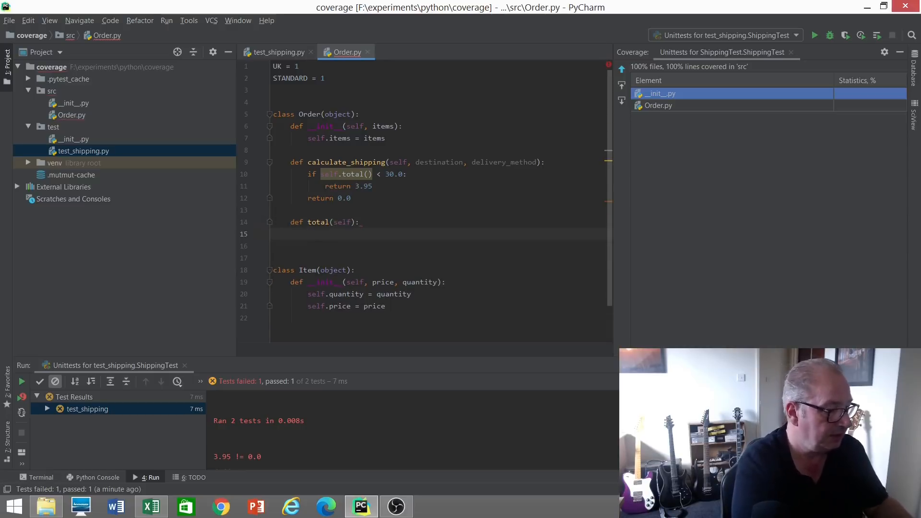
# Make total return sum(map(lambda item: item.price, self.items)) and rerun the shipping tests
pyautogui.write('return')
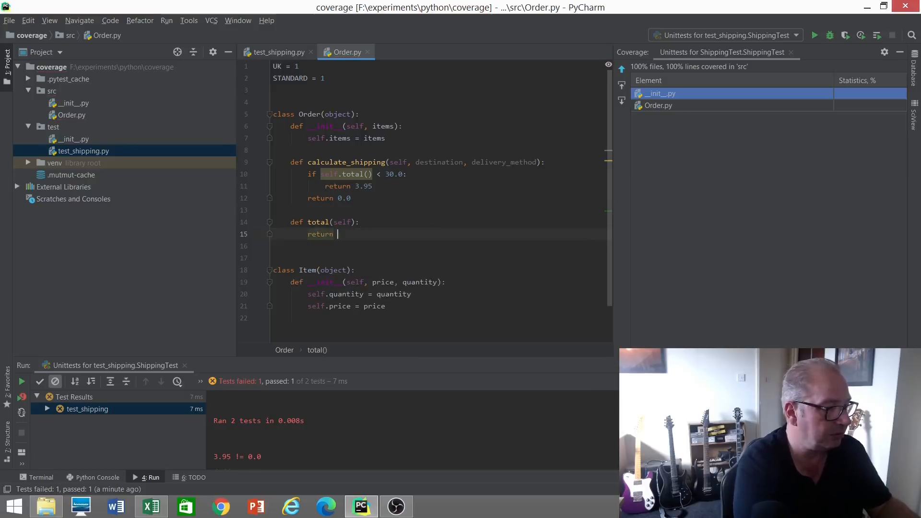
pyautogui.write('sum()')
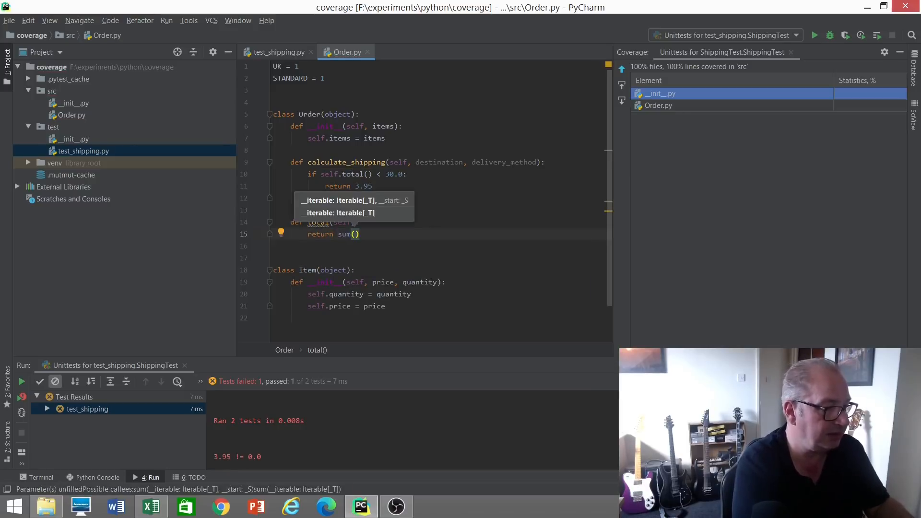
pyautogui.write('map')
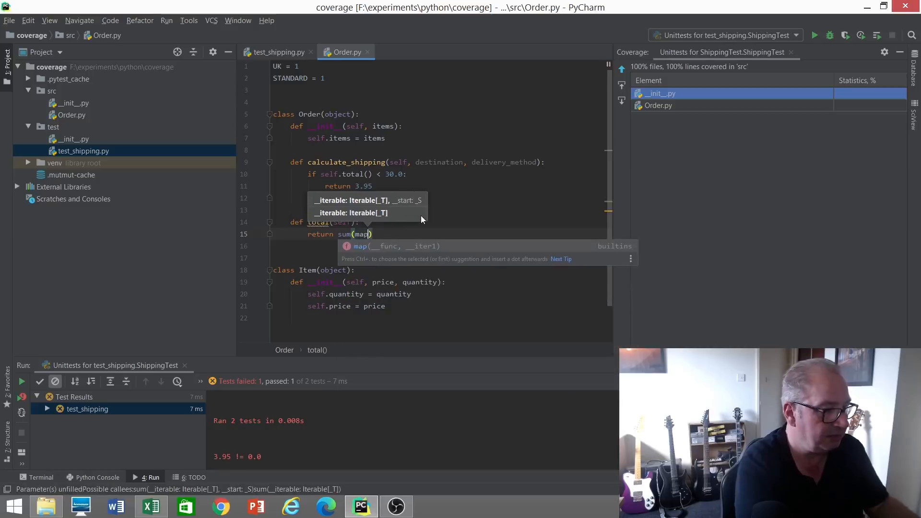
pyautogui.write('(lambda item: item.price,')
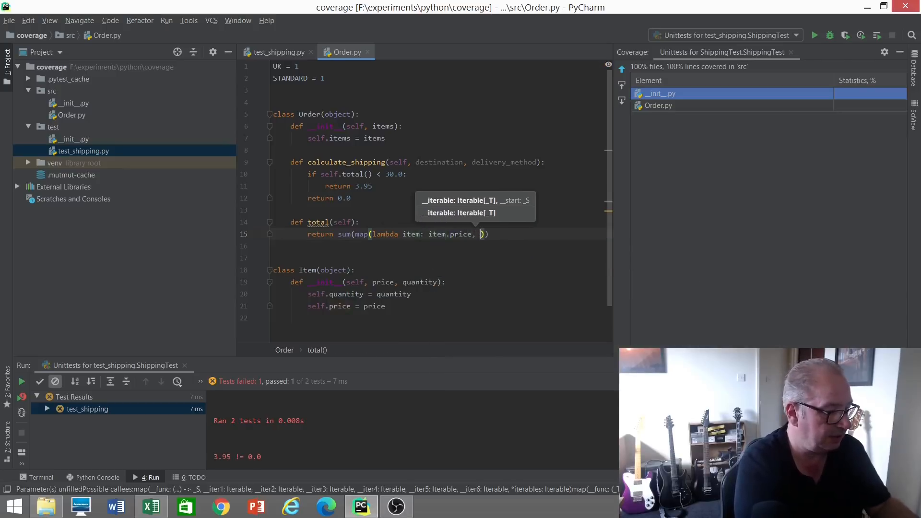
pyautogui.write('self.items')
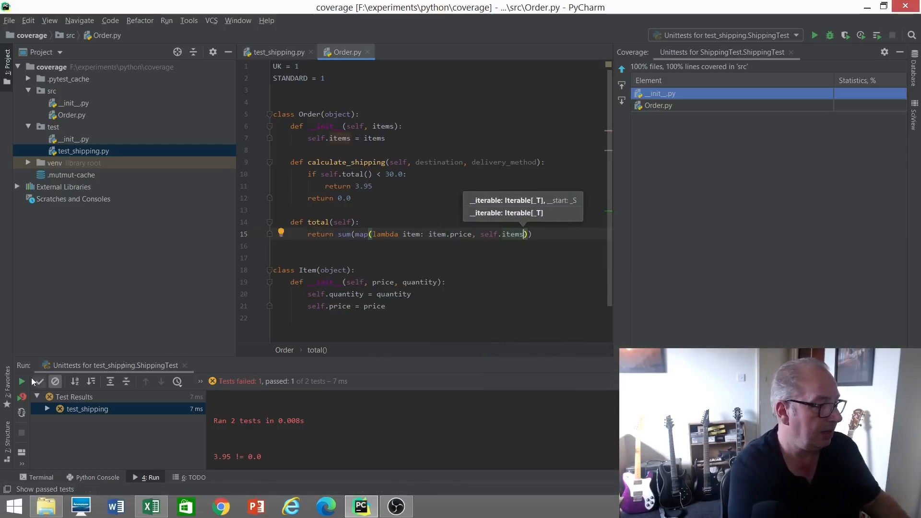
pyautogui.click(22, 381)
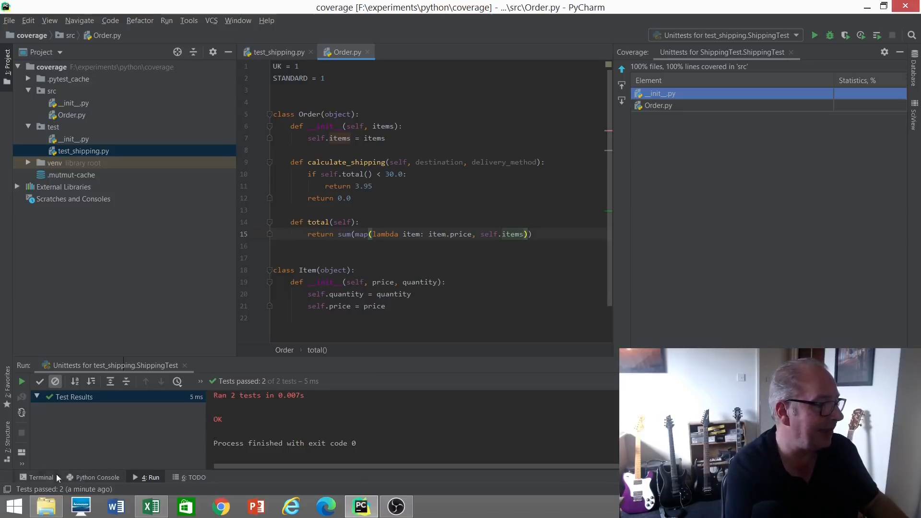
# Run mut.py mutation testing in the terminal, killing all 3 mutants
pyautogui.click(40, 476)
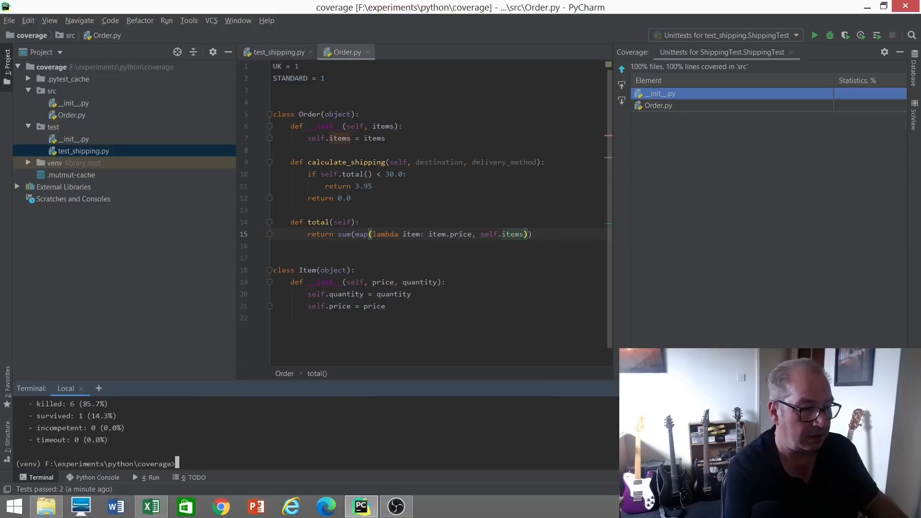
pyautogui.moveTo(244, 466)
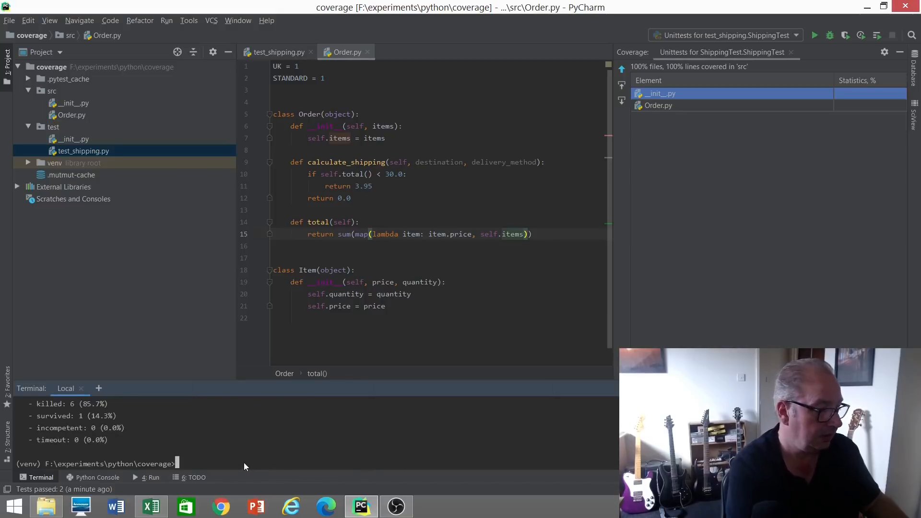
pyautogui.write('mut.py --target src --unit-test test -m')
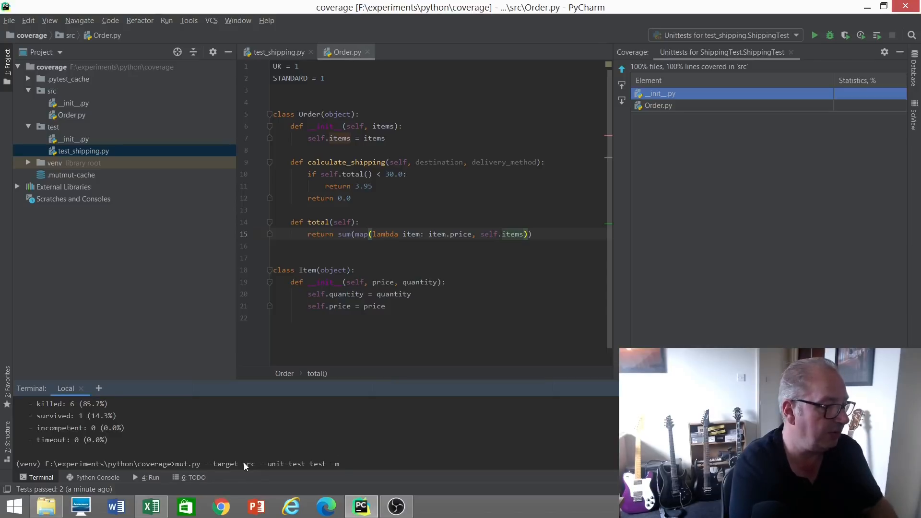
pyautogui.press('Return')
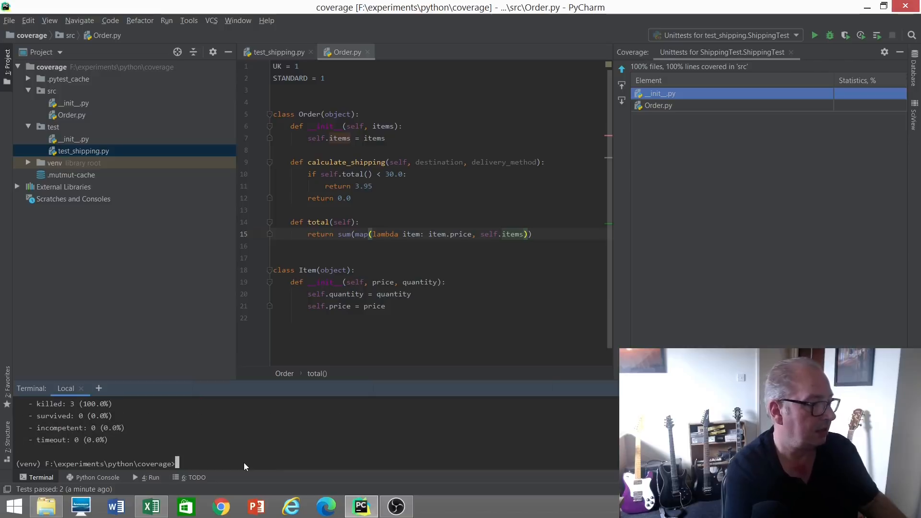